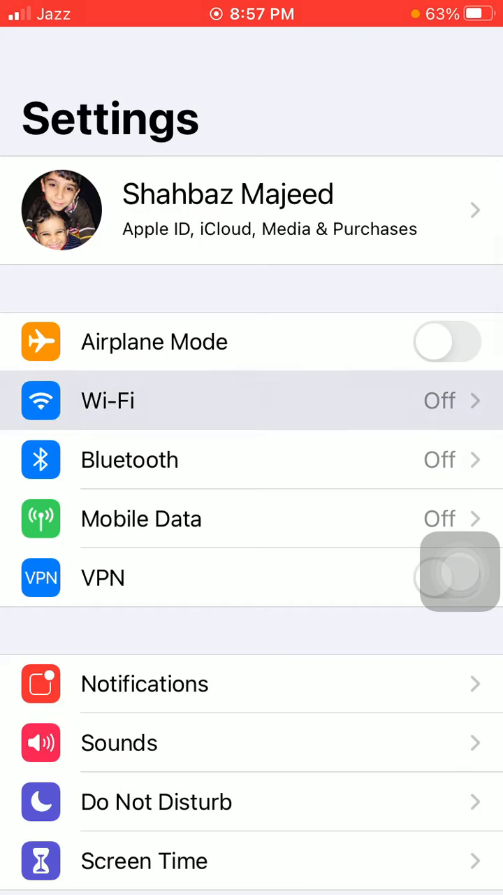
# Step: Return to the home screen via AssistiveTouch, leaving Wi-Fi switched off
pyautogui.click(107, 400)
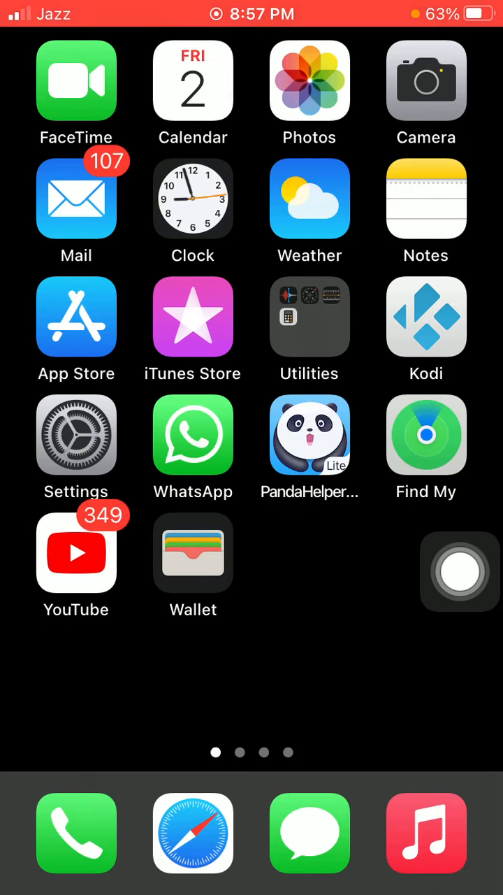
# Step: Visit General down to the Shut Down option, then go back to the main Settings list
pyautogui.click(76, 448)
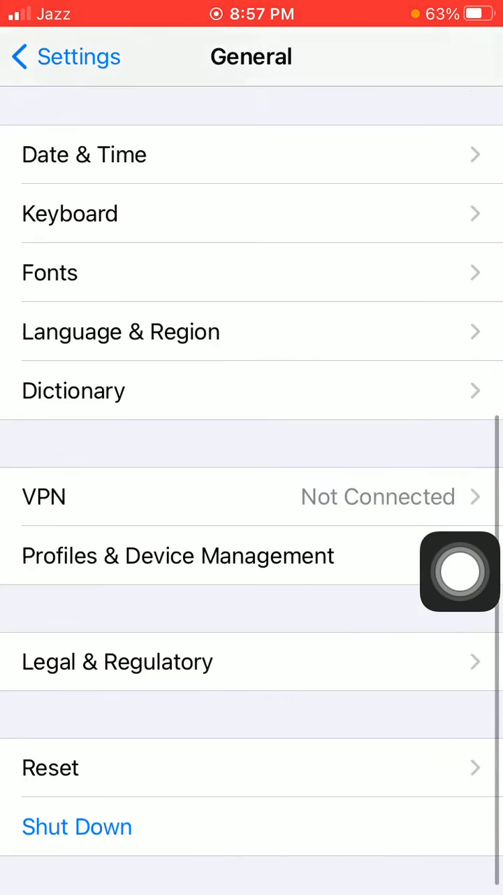
pyautogui.click(77, 826)
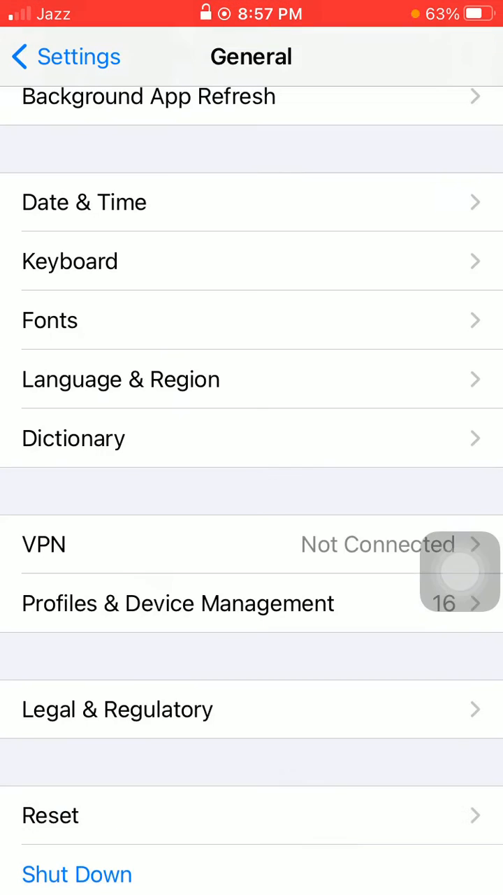
pyautogui.click(461, 572)
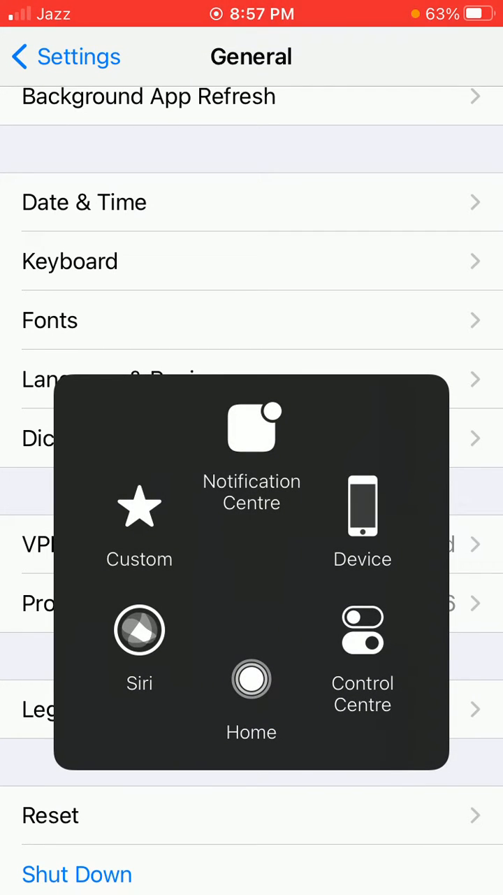
pyautogui.click(251, 679)
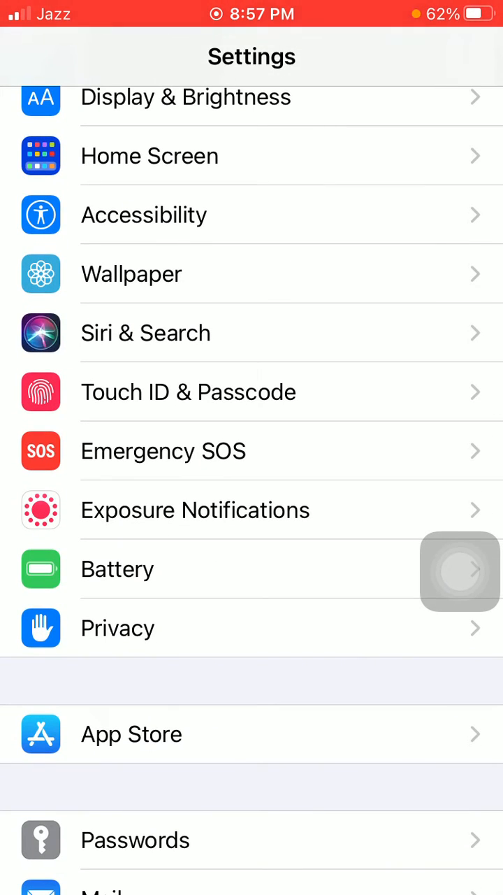
# Step: Review the Listen for "Hey Siri" toggle in Siri & Search, then return to the home screen
pyautogui.click(145, 332)
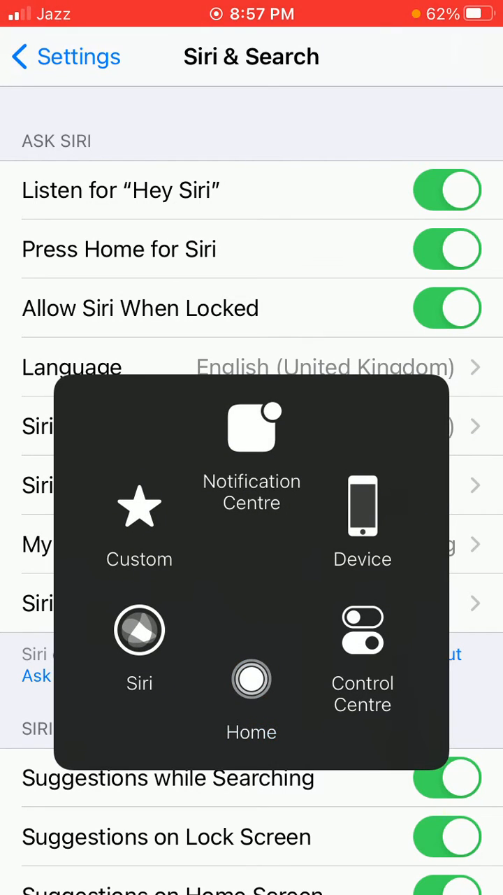
pyautogui.click(251, 693)
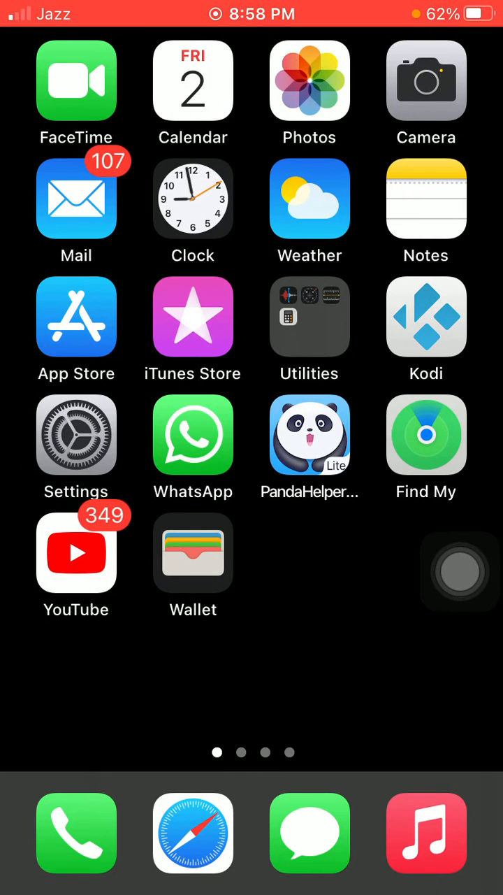
# Step: Reopen Siri & Search and switch Listen for "Hey Siri" on
pyautogui.click(76, 434)
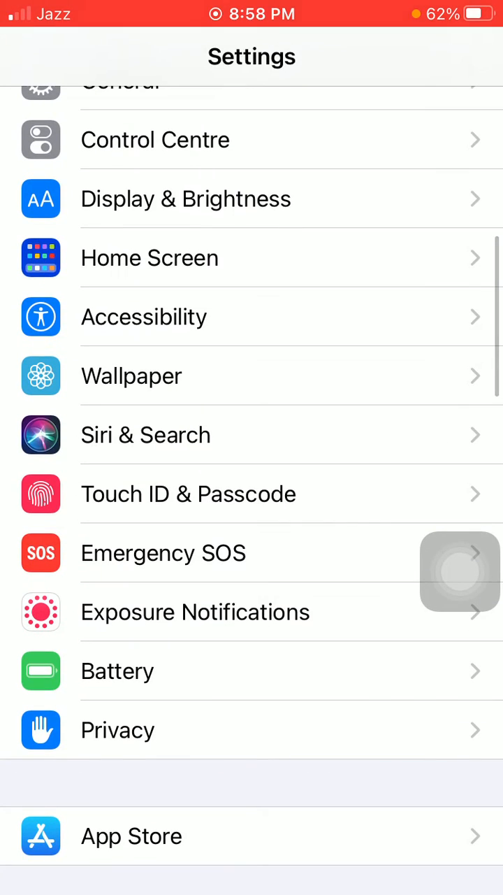
pyautogui.click(146, 435)
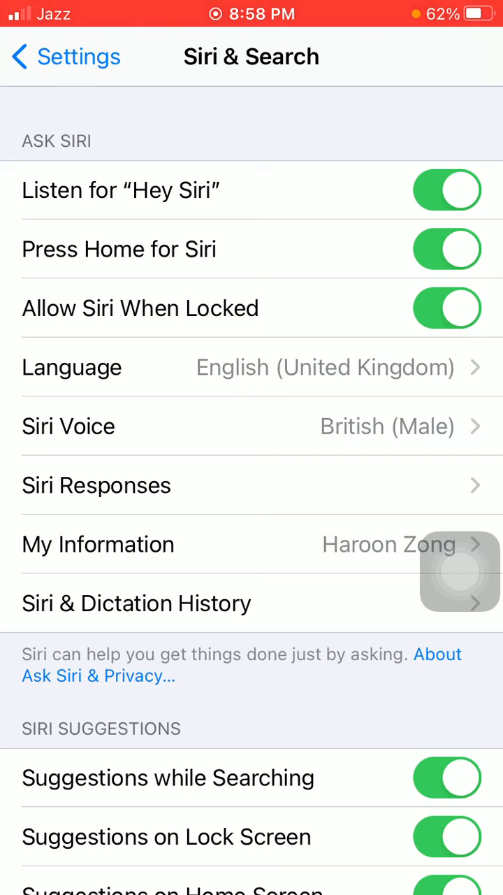
pyautogui.click(459, 572)
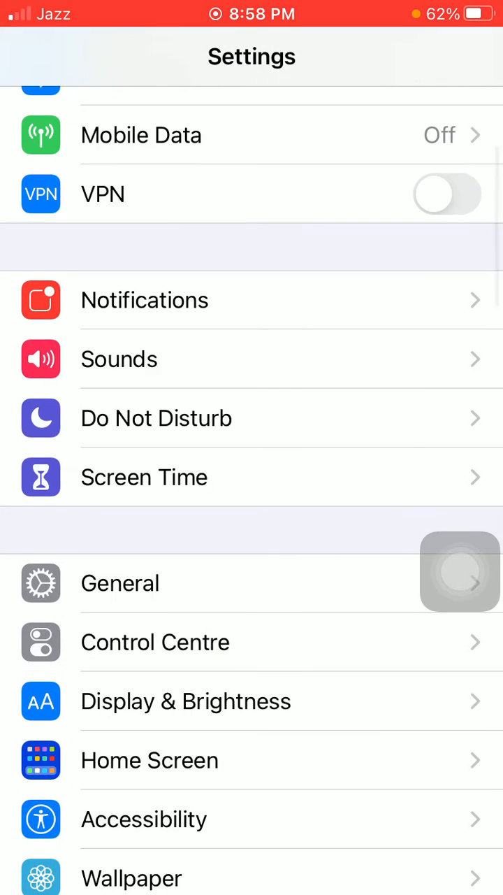
# Step: Switch off Show Apps Behind Siri under Accessibility > Siri and head back to Settings
pyautogui.click(143, 820)
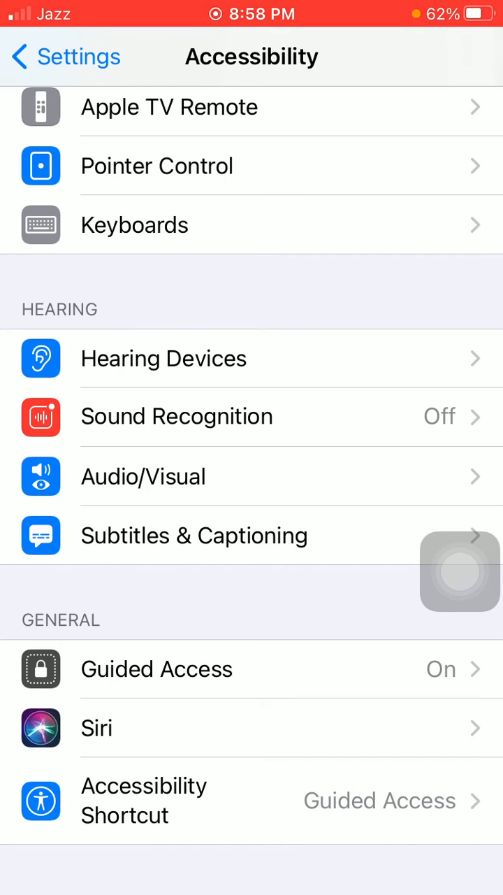
pyautogui.click(97, 728)
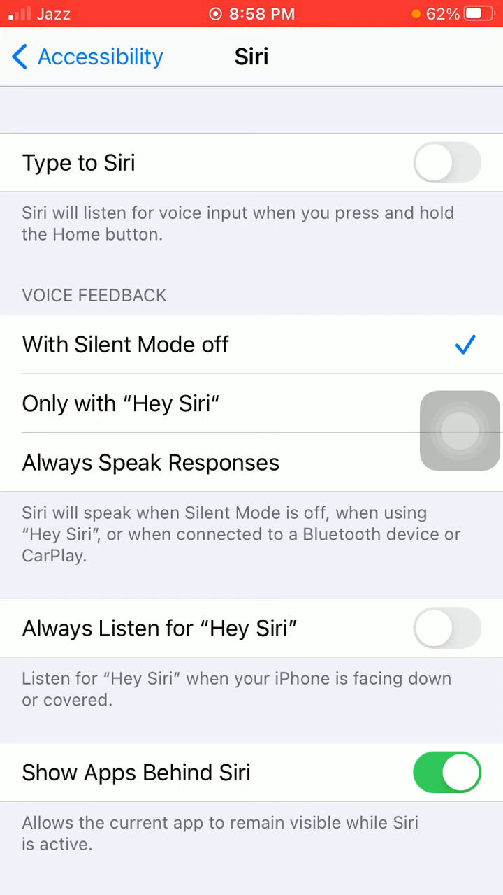
pyautogui.click(446, 772)
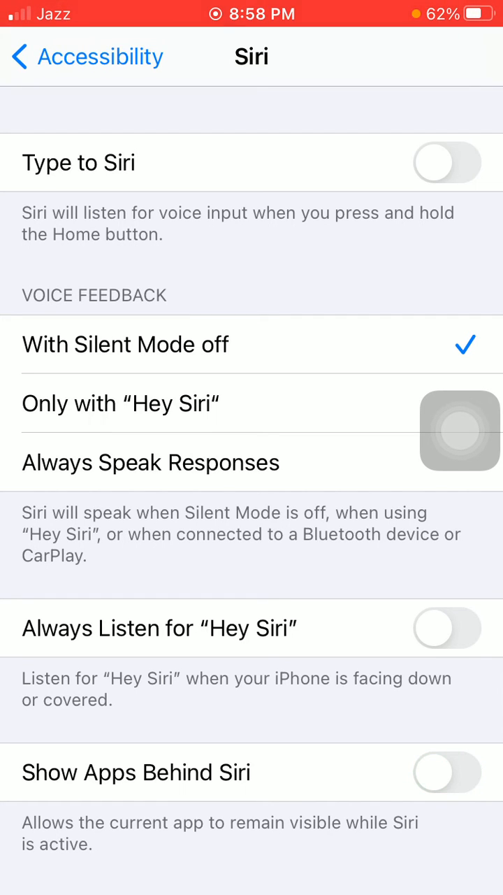
pyautogui.click(460, 430)
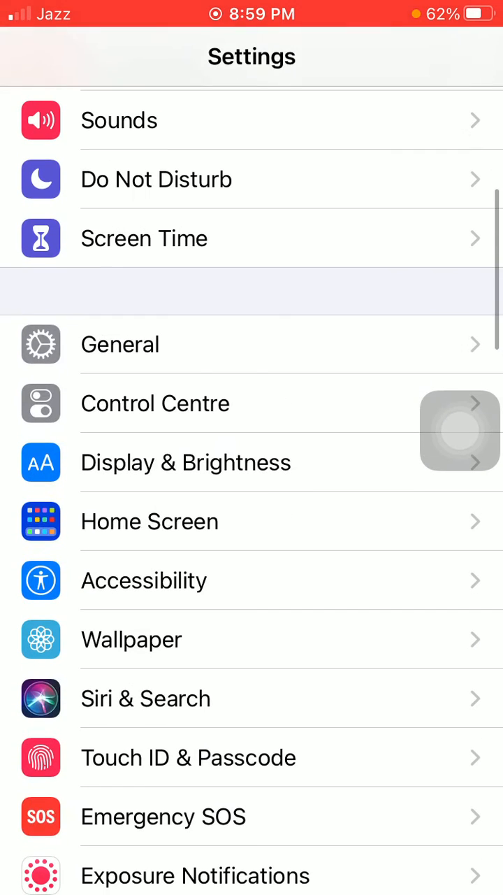
# Step: Go to General > Reset and bring up the Reset Network Settings confirmation
pyautogui.click(119, 344)
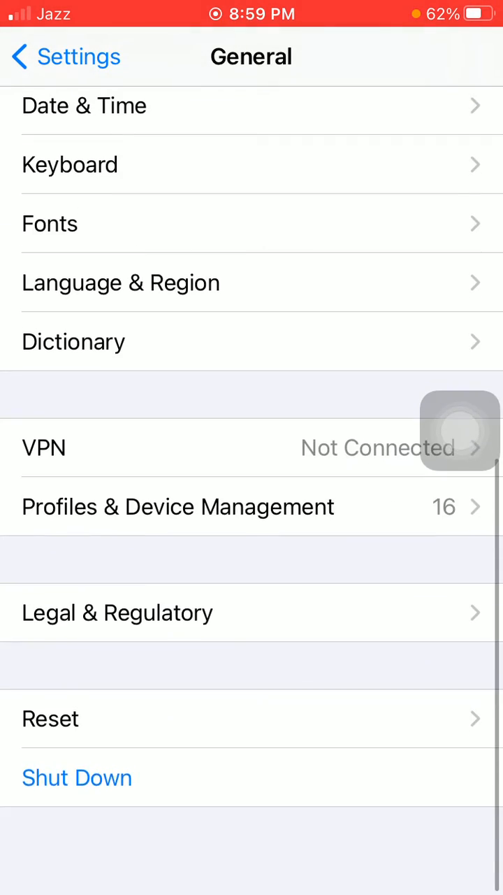
pyautogui.click(50, 718)
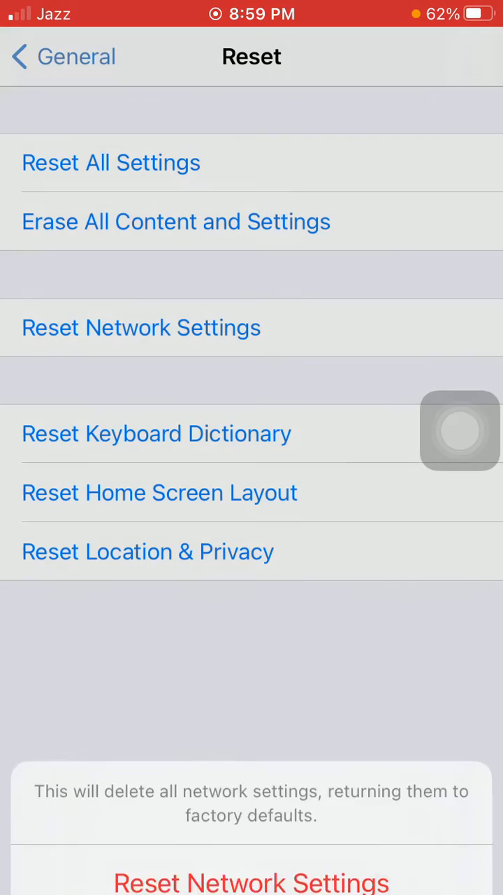
pyautogui.click(461, 431)
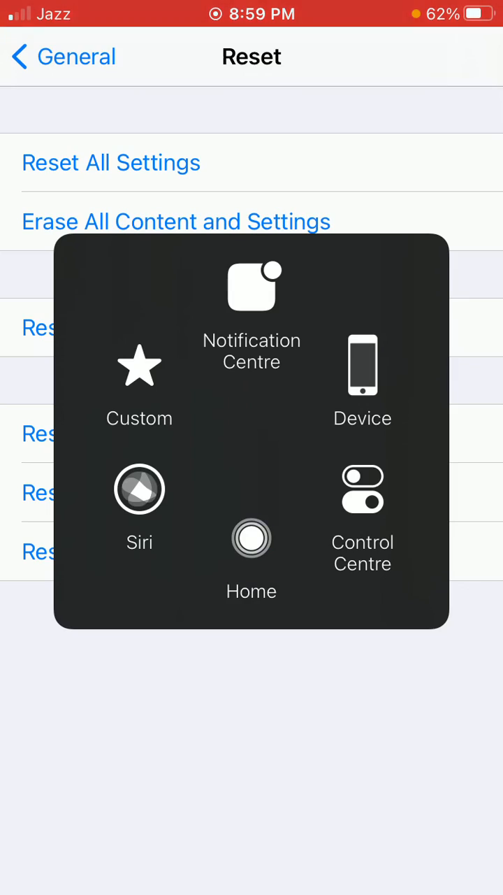